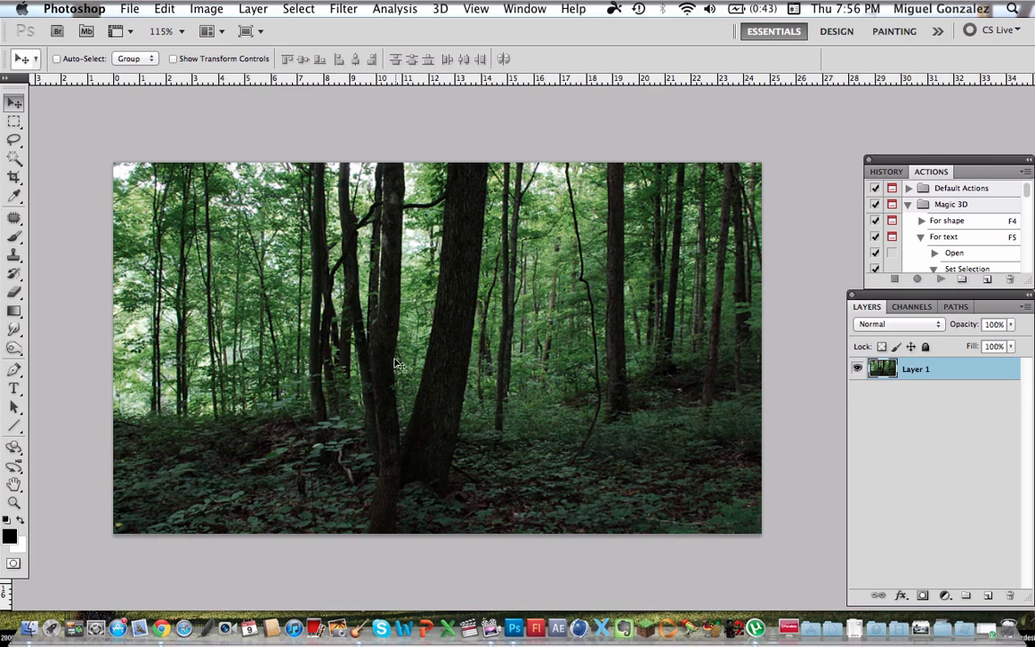
pyautogui.moveTo(315, 212)
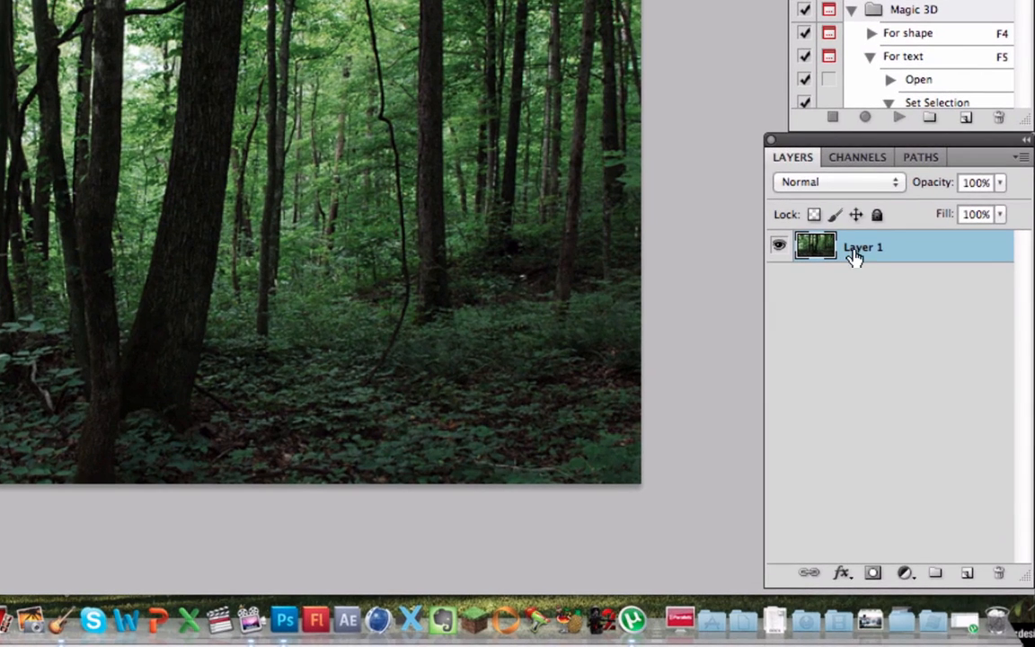
pyautogui.moveTo(989, 325)
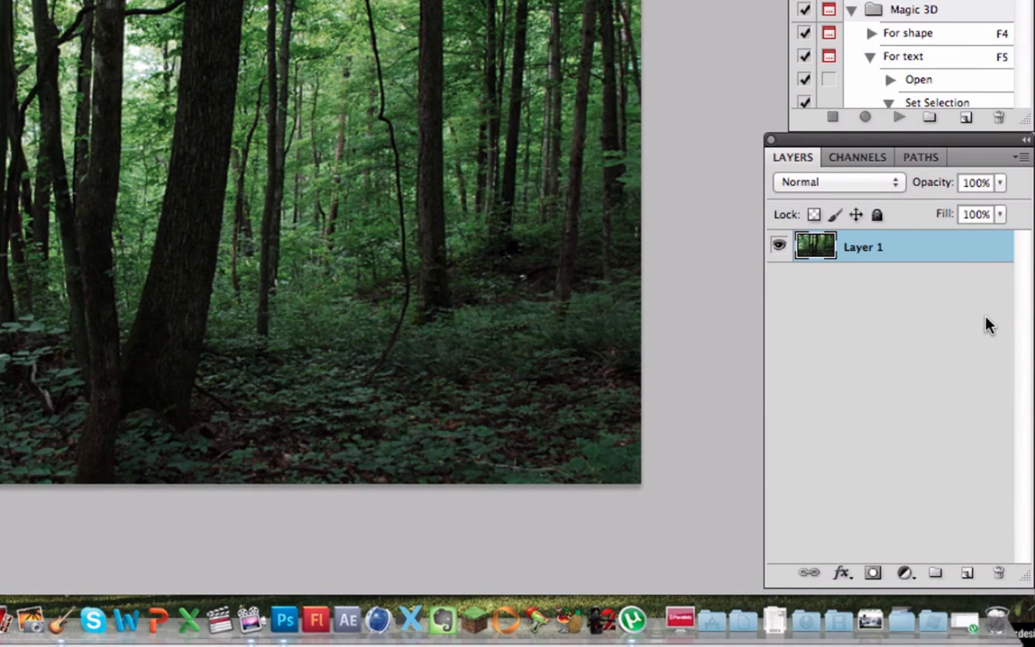
pyautogui.moveTo(895, 330)
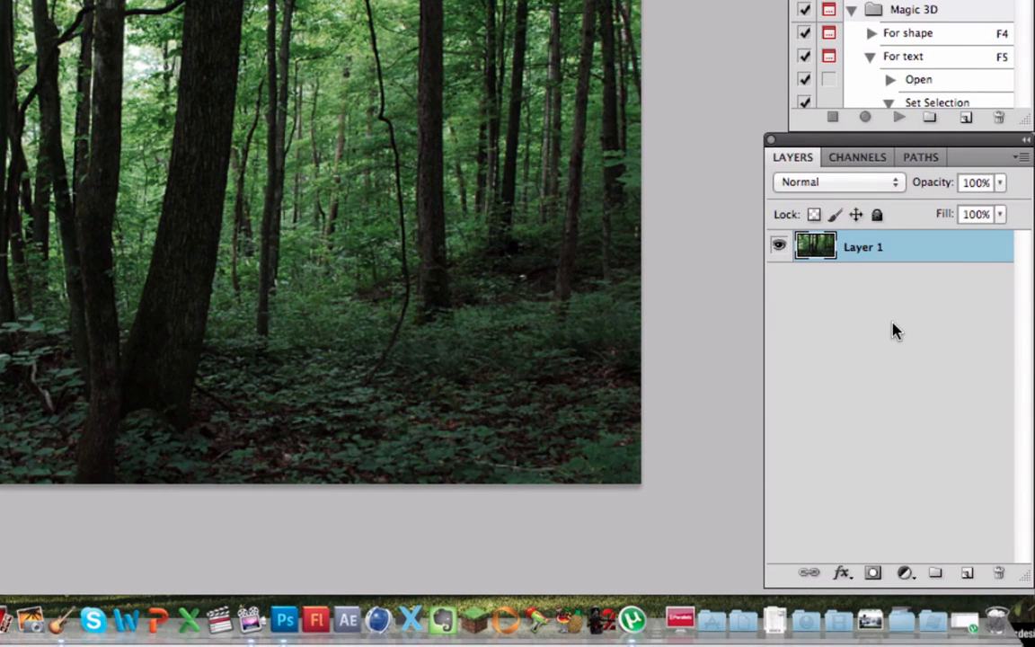
# - Duplicate the forest layer as Layer 1 copy and bring up Radial Blur for it
pyautogui.press('cmd+j')
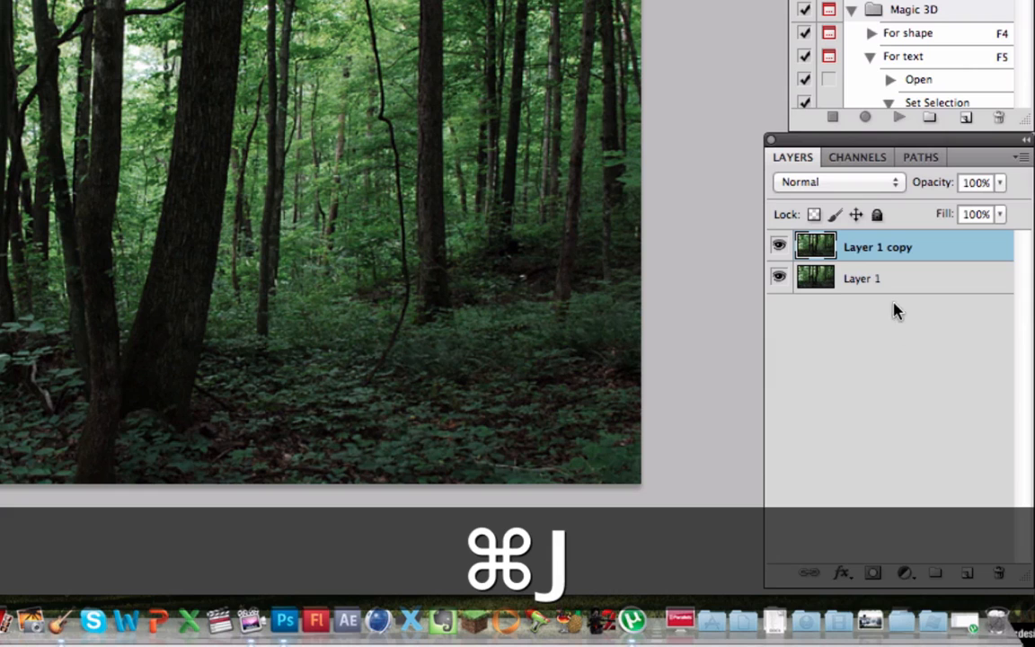
pyautogui.click(863, 276)
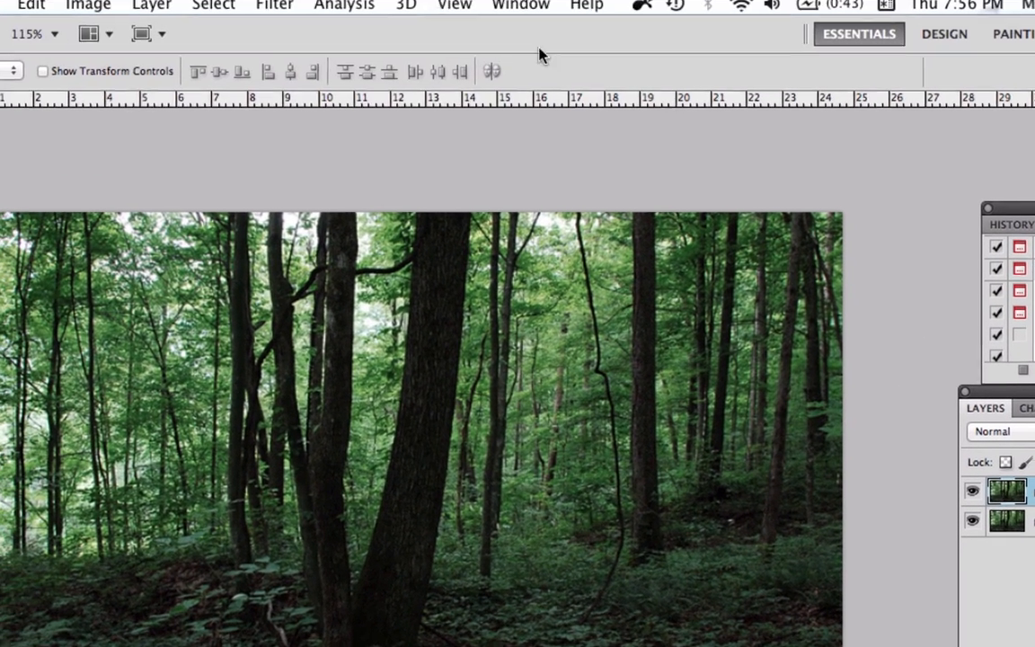
pyautogui.click(275, 8)
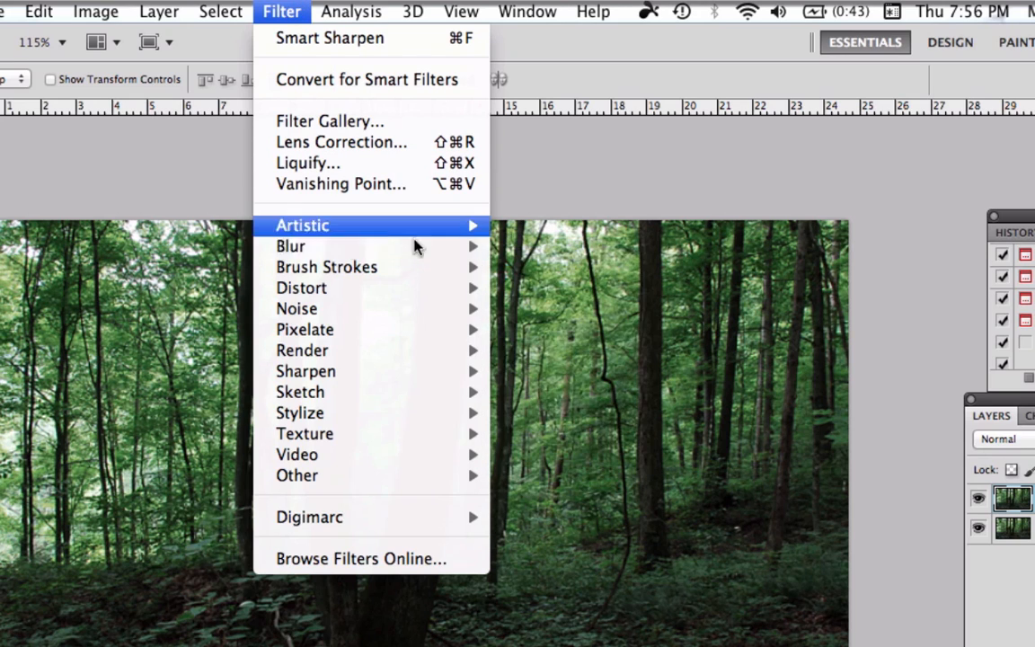
pyautogui.moveTo(291, 244)
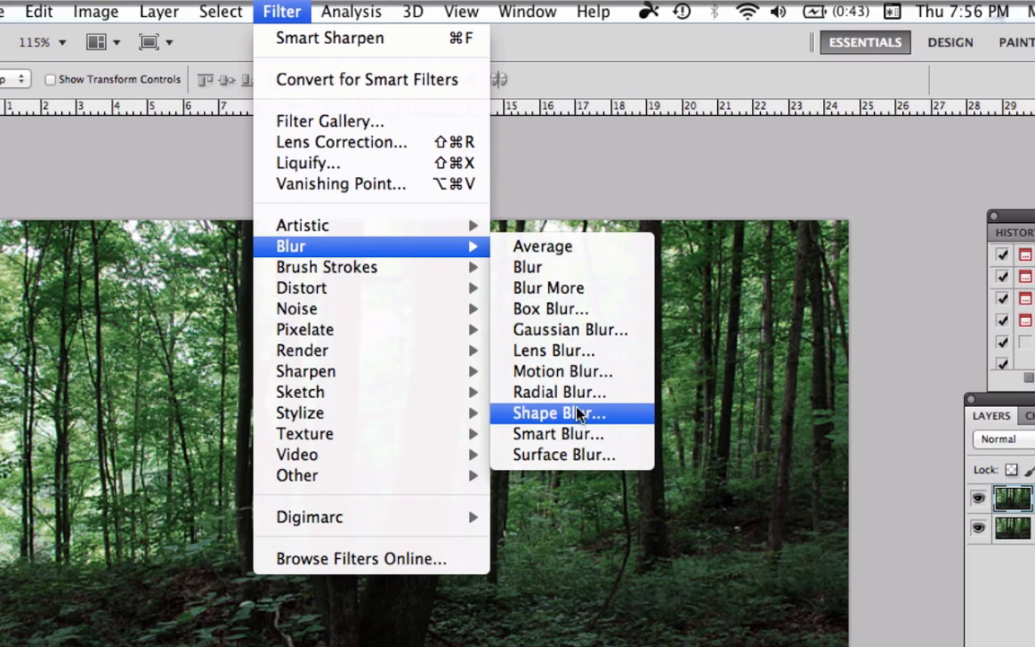
pyautogui.click(557, 411)
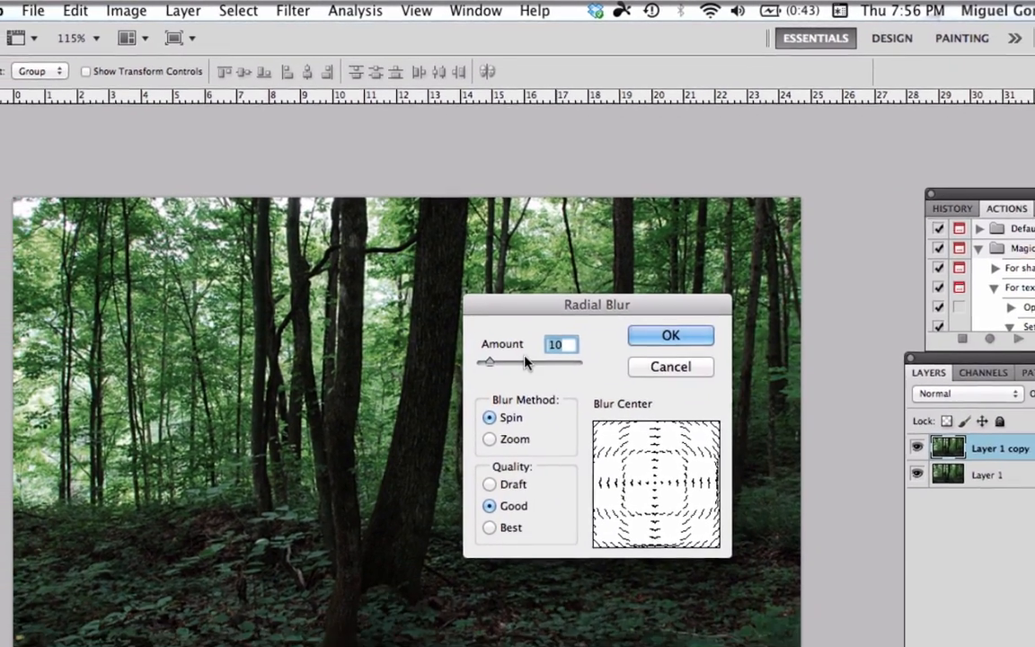
# - Apply a Zoom radial blur at amount 100, centred near the top of the image
pyautogui.moveTo(489, 363); pyautogui.dragTo(572, 341)
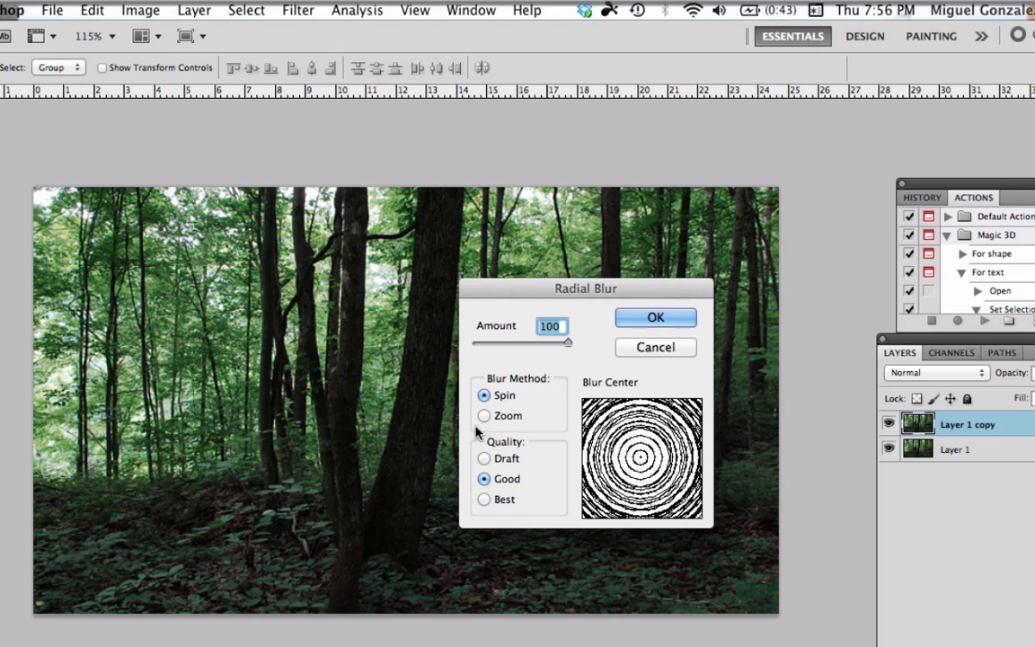
pyautogui.moveTo(449, 474)
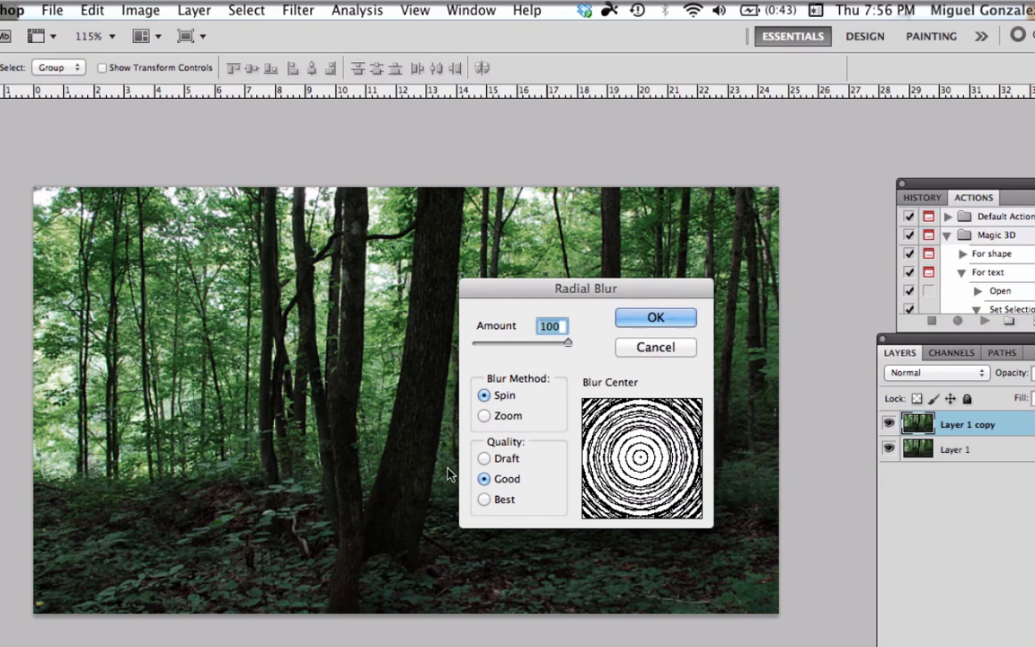
pyautogui.click(484, 415)
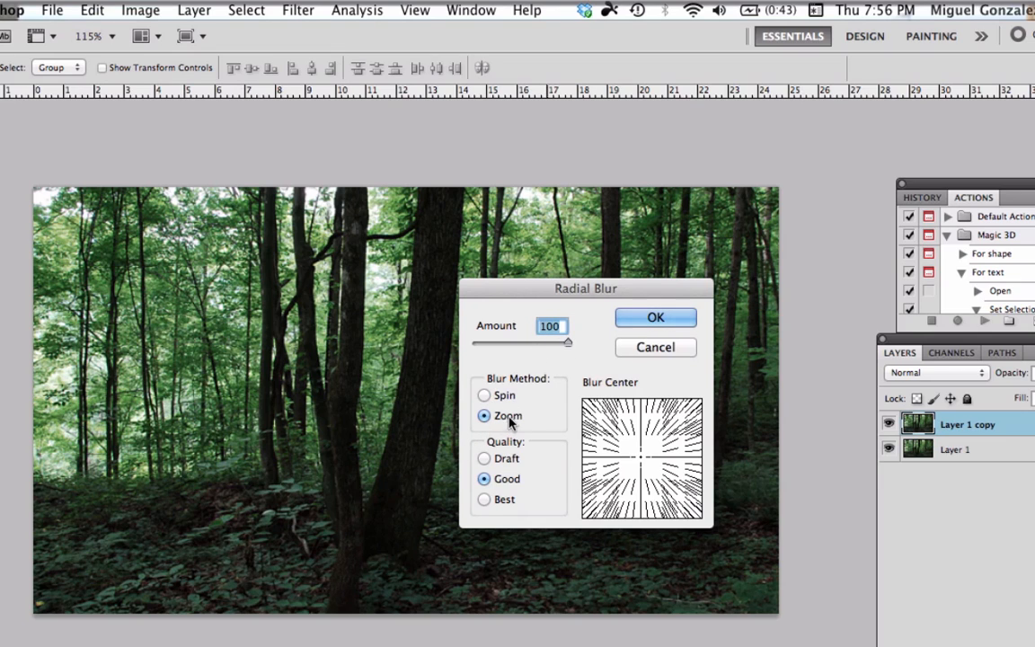
pyautogui.click(641, 459)
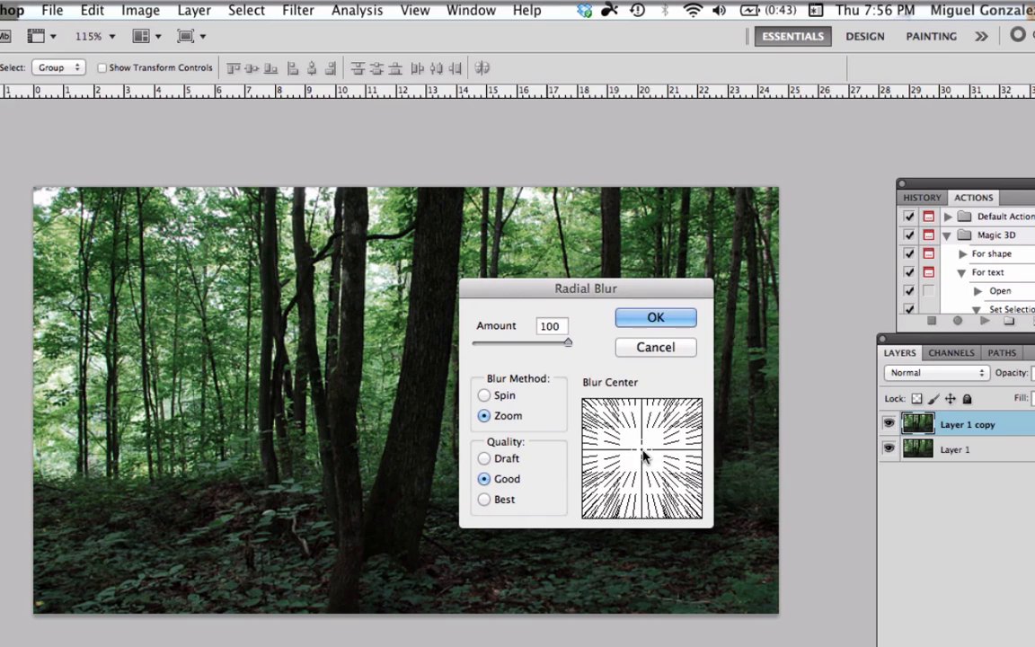
pyautogui.moveTo(644, 458); pyautogui.dragTo(645, 431)
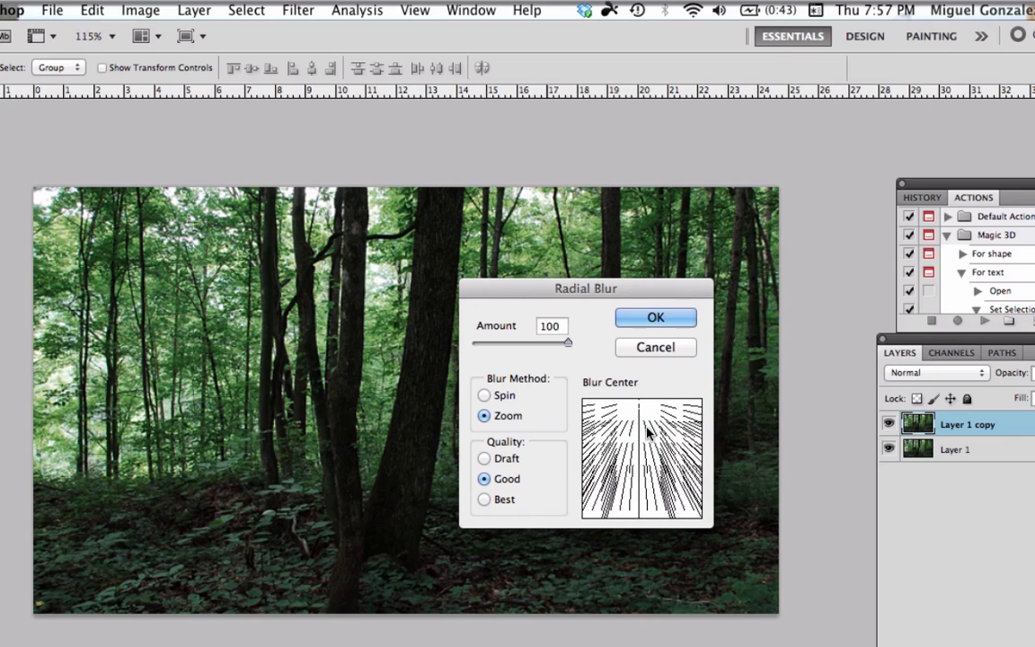
pyautogui.click(654, 316)
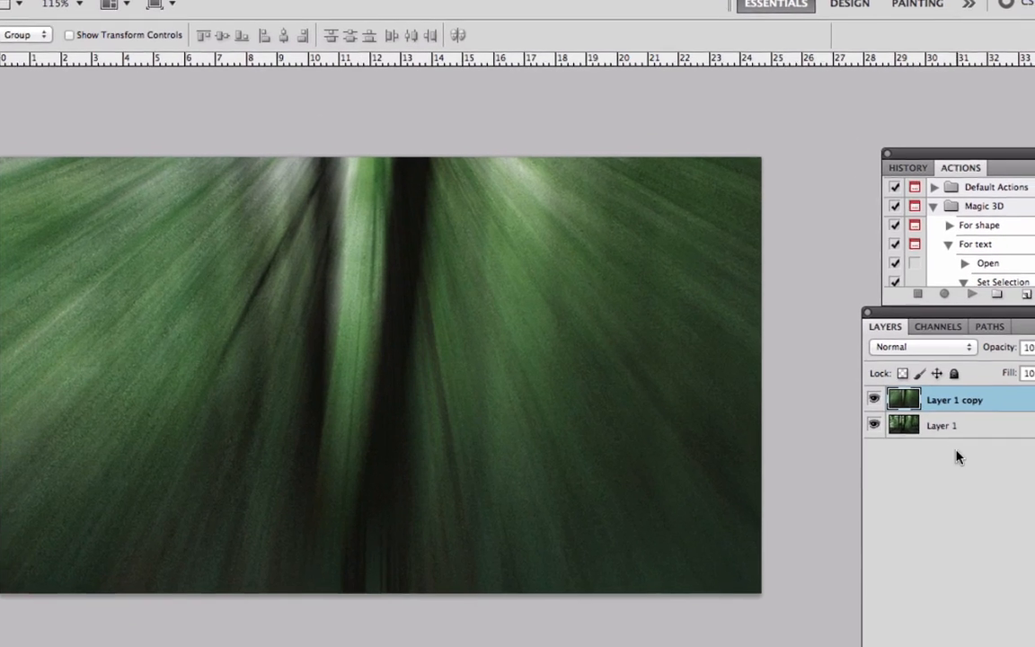
# - Change Layer 1 copy's blend mode from Normal to Screen for a glowing light-ray haze
pyautogui.click(920, 346)
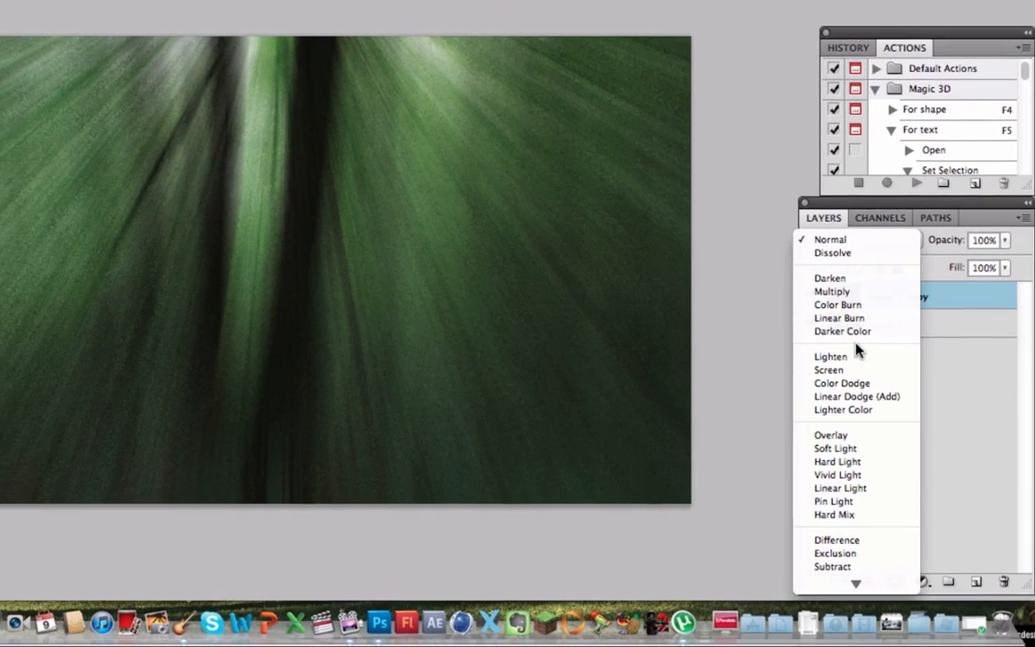
pyautogui.click(829, 370)
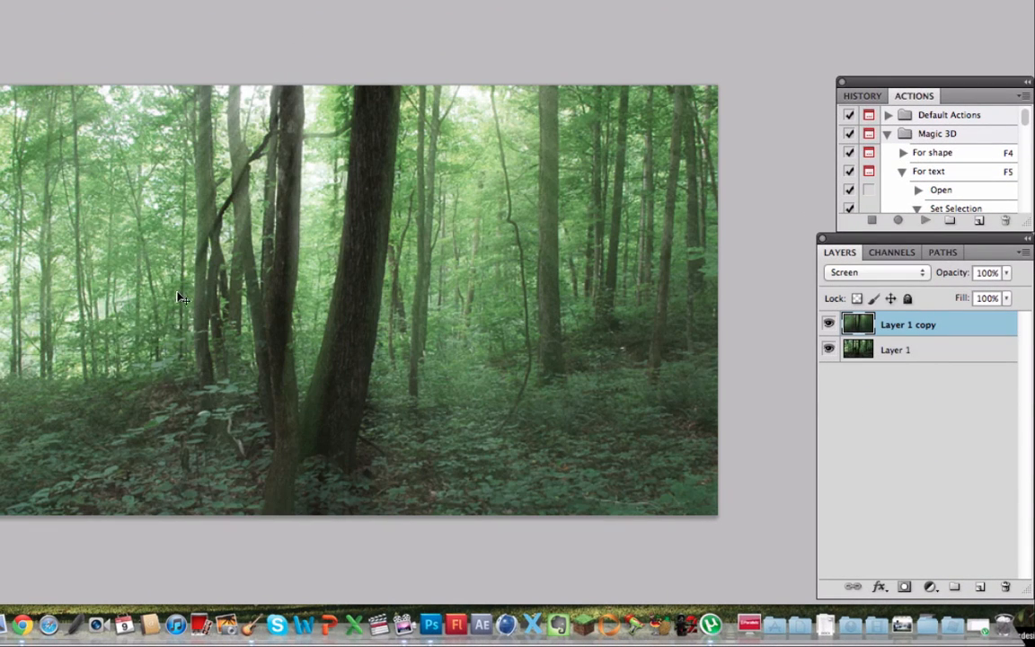
pyautogui.moveTo(615, 164)
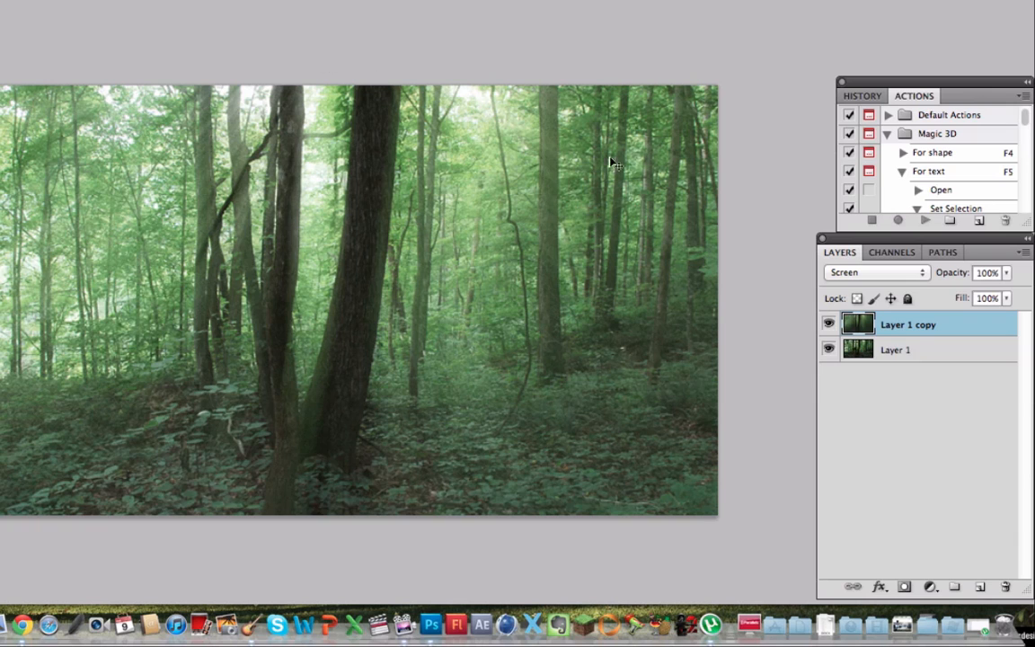
pyautogui.moveTo(500, 230)
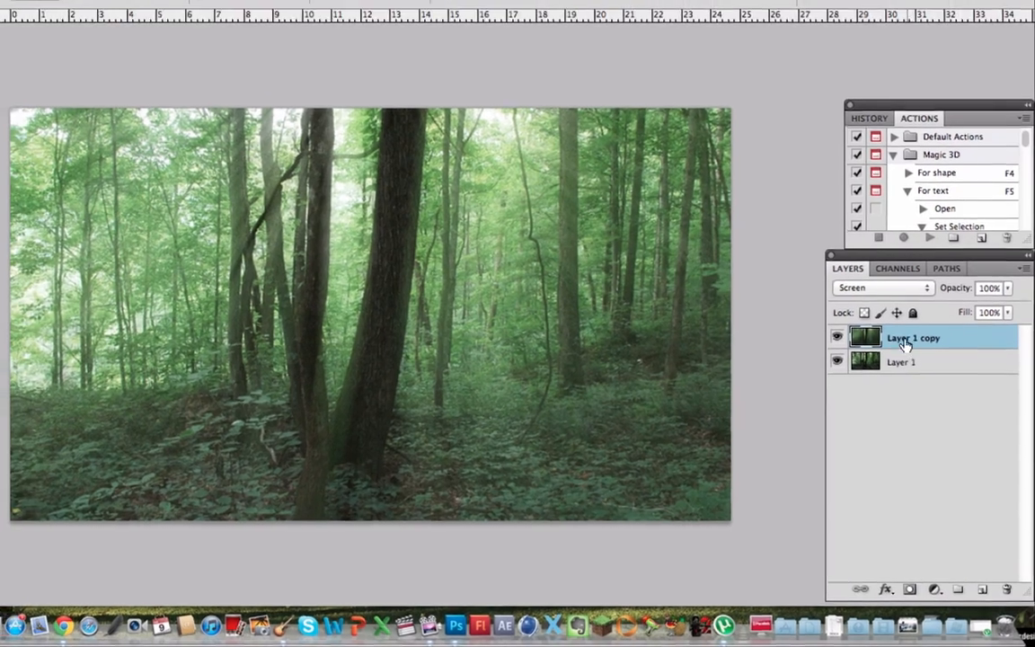
pyautogui.click(343, 7)
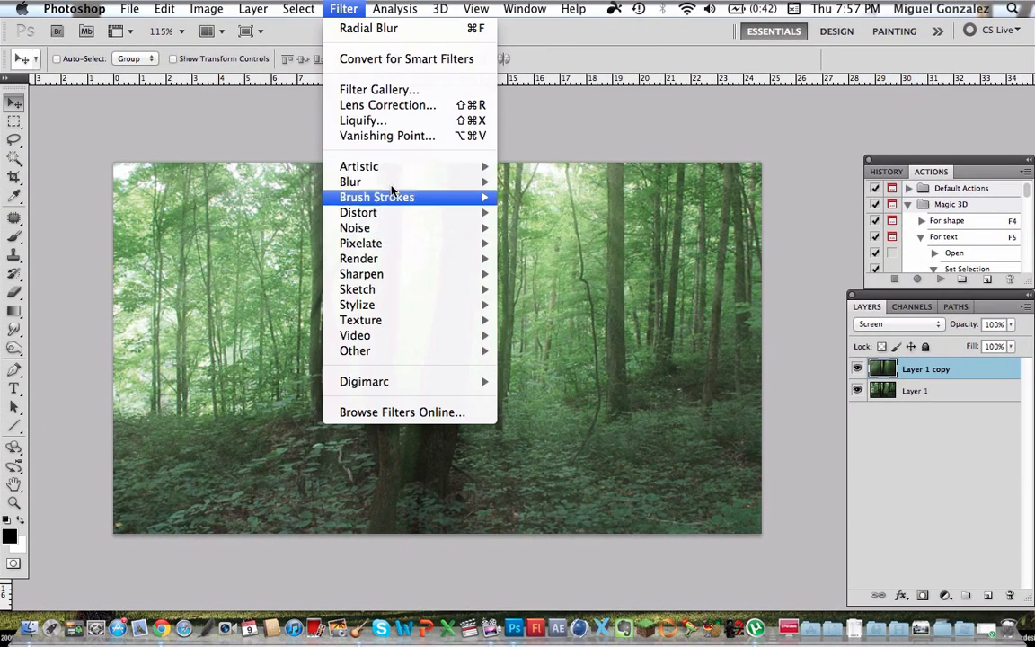
pyautogui.moveTo(351, 182)
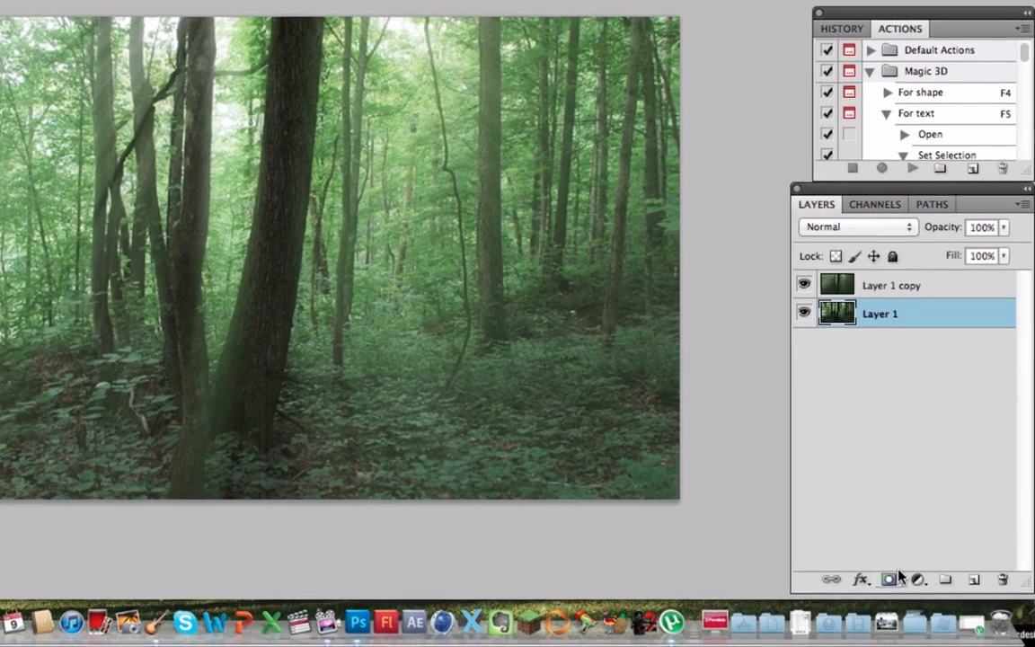
# - Add a Curves adjustment layer above Layer 1 from the adjustment layer menu
pyautogui.click(916, 578)
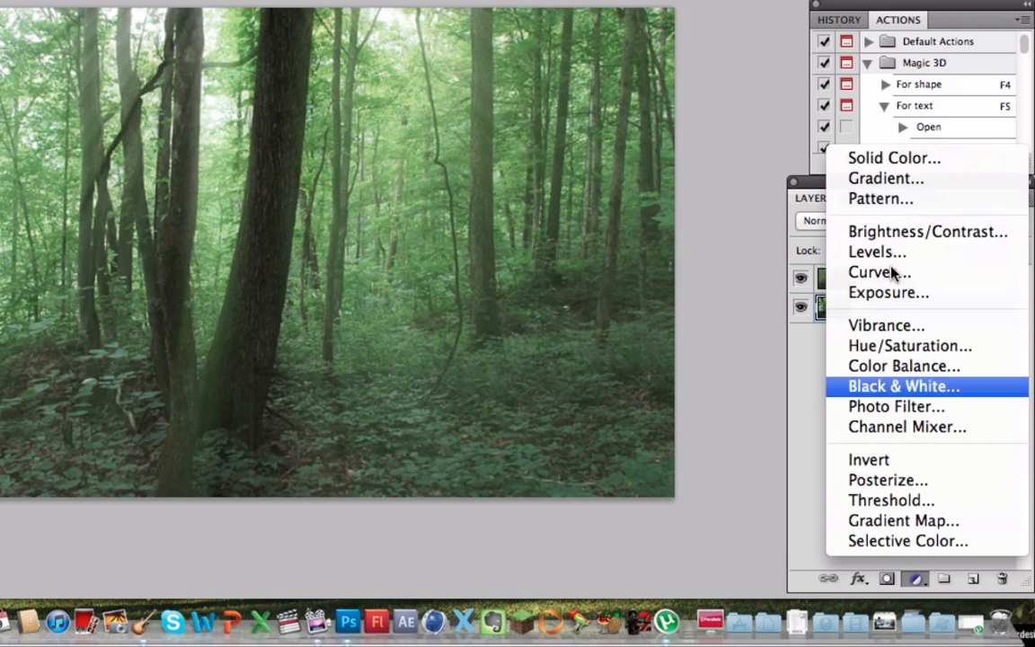
pyautogui.moveTo(884, 178)
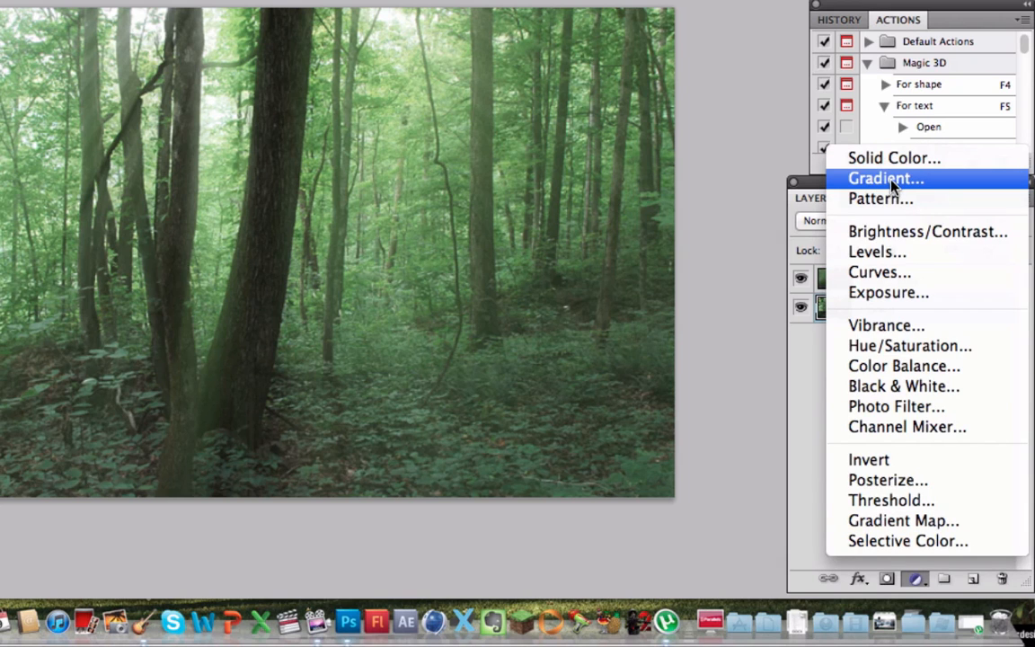
pyautogui.moveTo(879, 273)
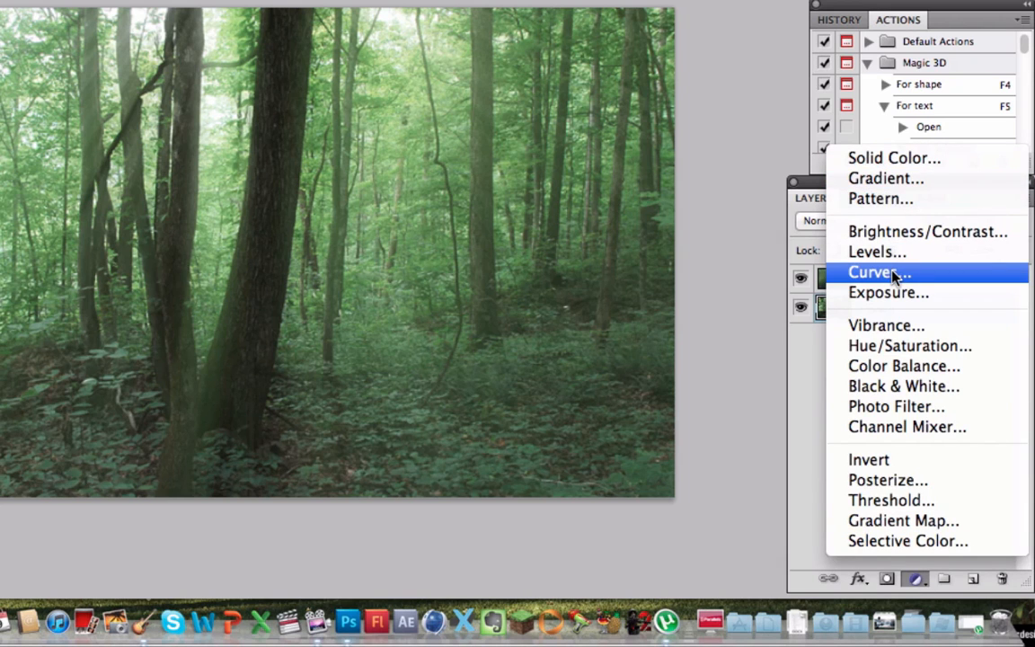
pyautogui.click(879, 271)
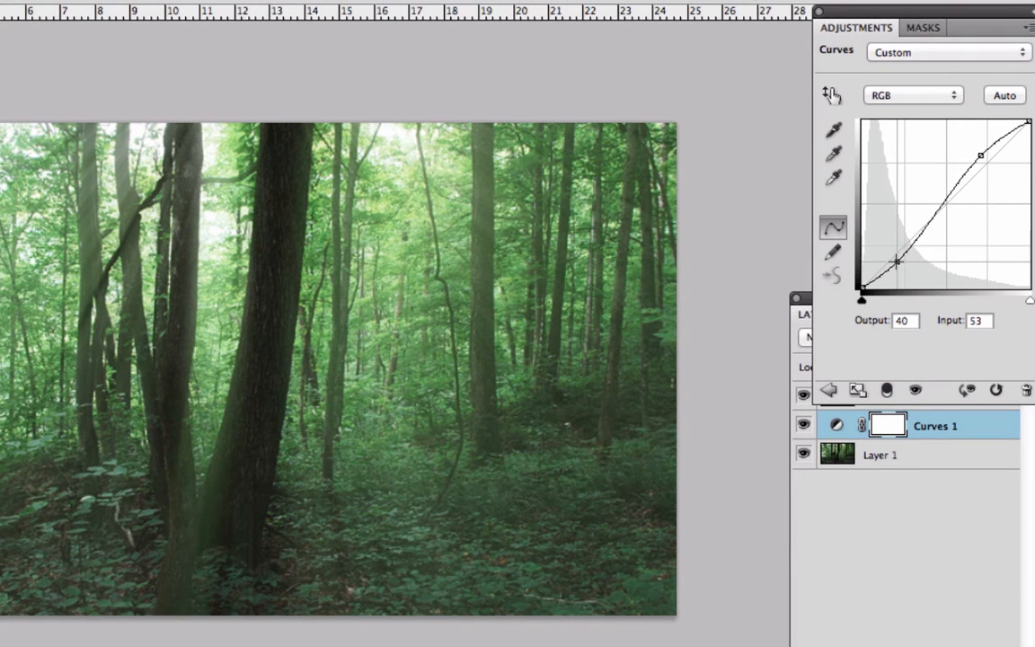
# - Deepen the RGB curve's shadows, then lower the Red channel's shadows into an S-curve
pyautogui.moveTo(897, 262); pyautogui.dragTo(892, 258)
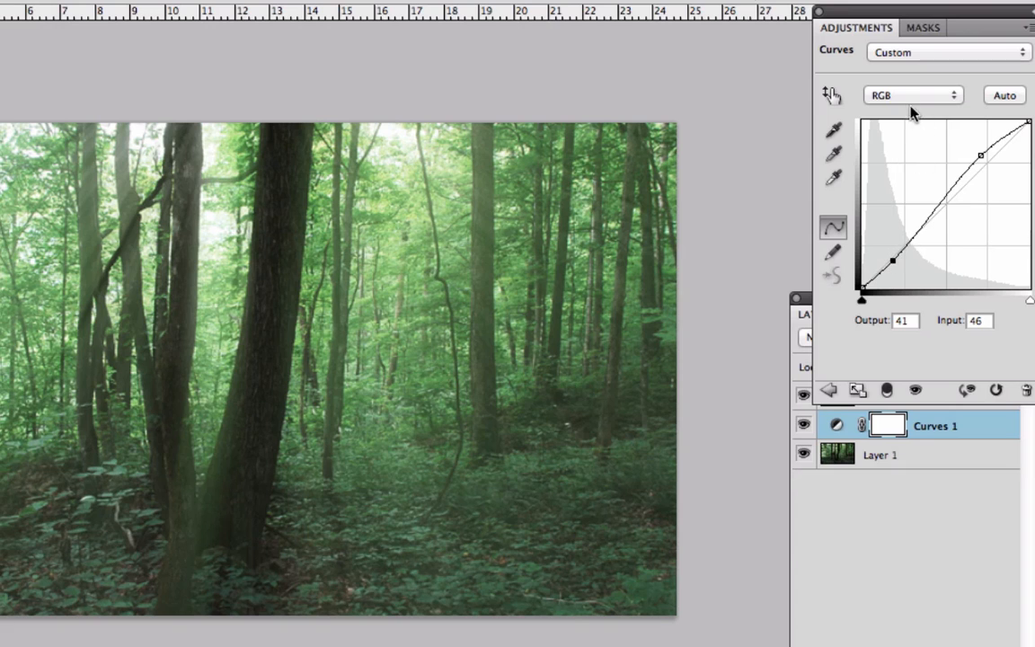
pyautogui.click(913, 94)
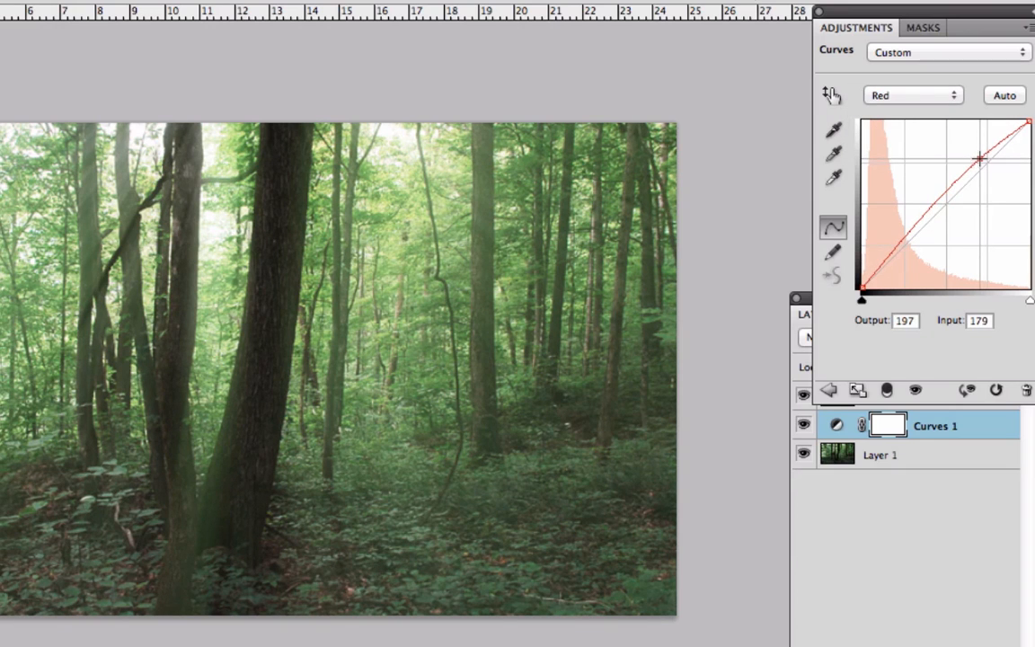
pyautogui.moveTo(979, 158); pyautogui.dragTo(906, 250)
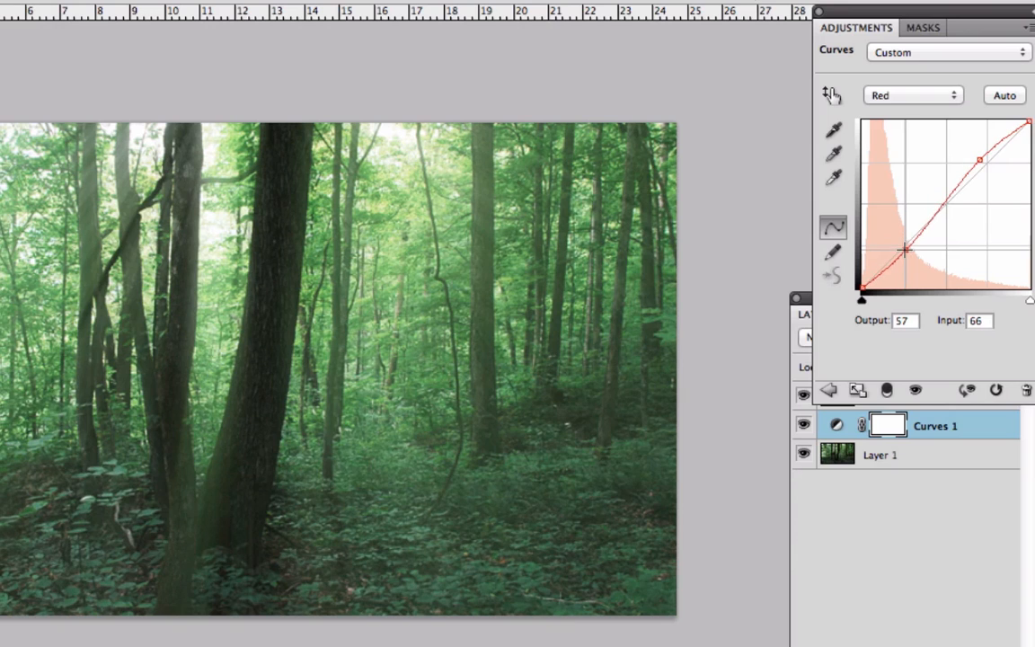
# - Shape a Green channel S-curve with raised highlights and lowered shadows, then leave Curves
pyautogui.click(912, 95)
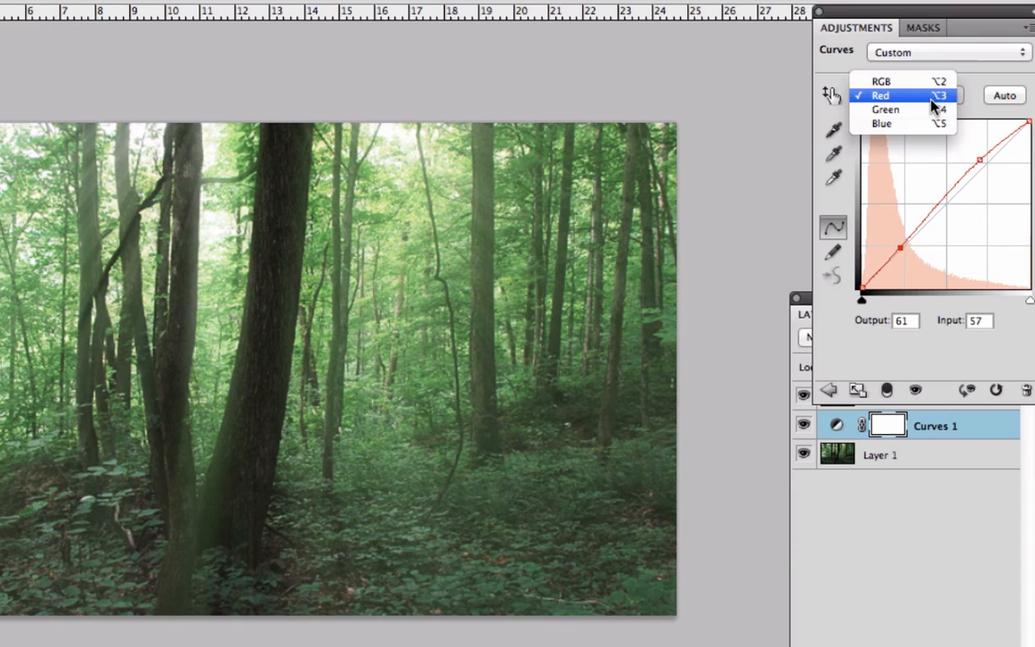
pyautogui.click(886, 110)
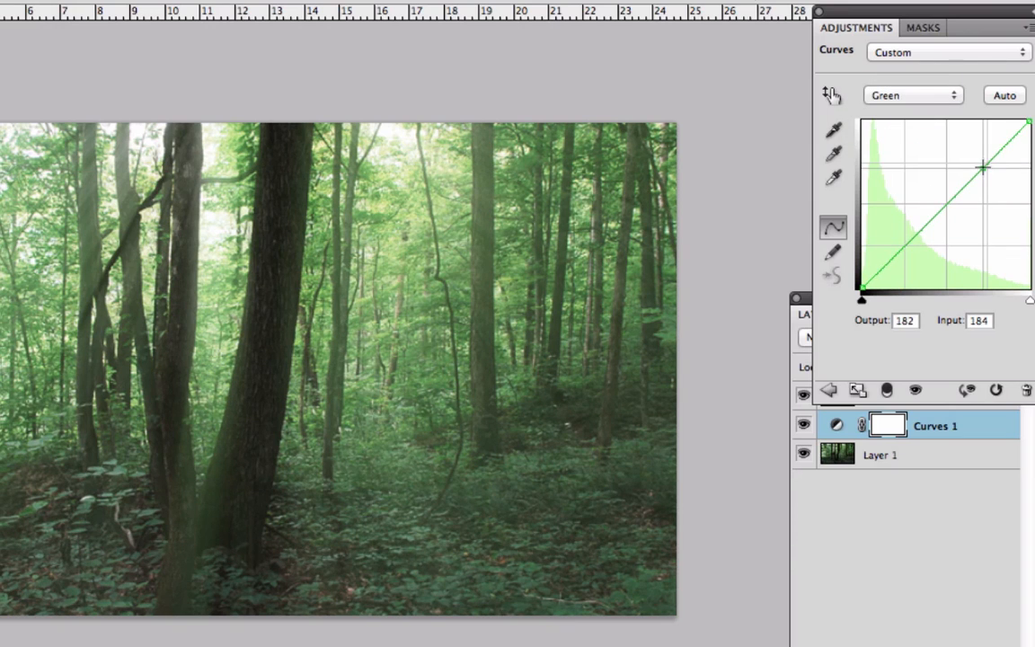
pyautogui.moveTo(985, 166); pyautogui.dragTo(974, 161)
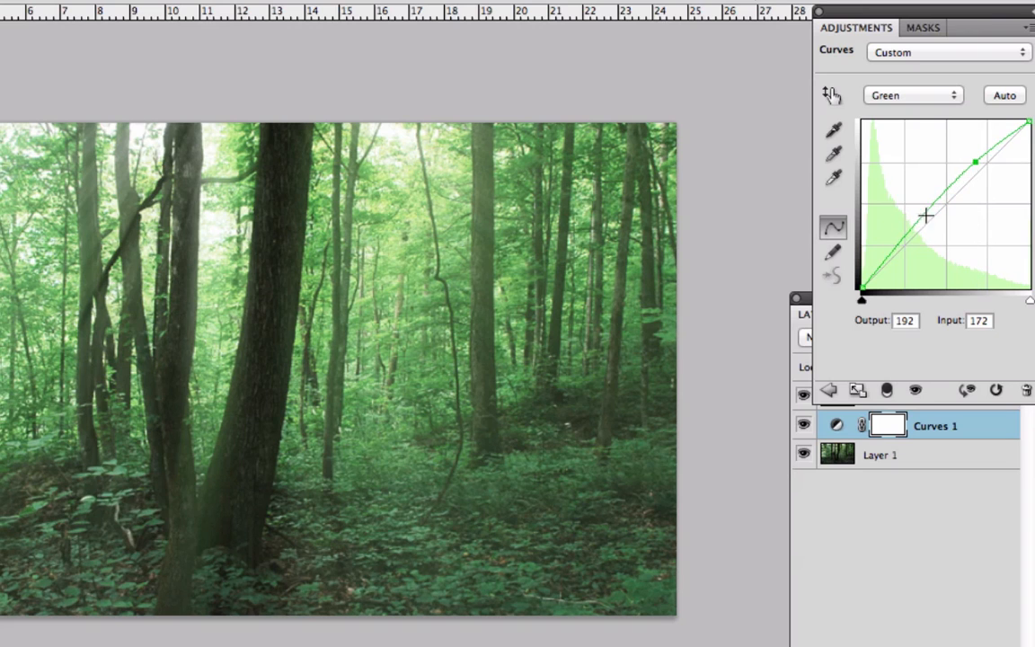
pyautogui.moveTo(924, 216); pyautogui.dragTo(905, 251)
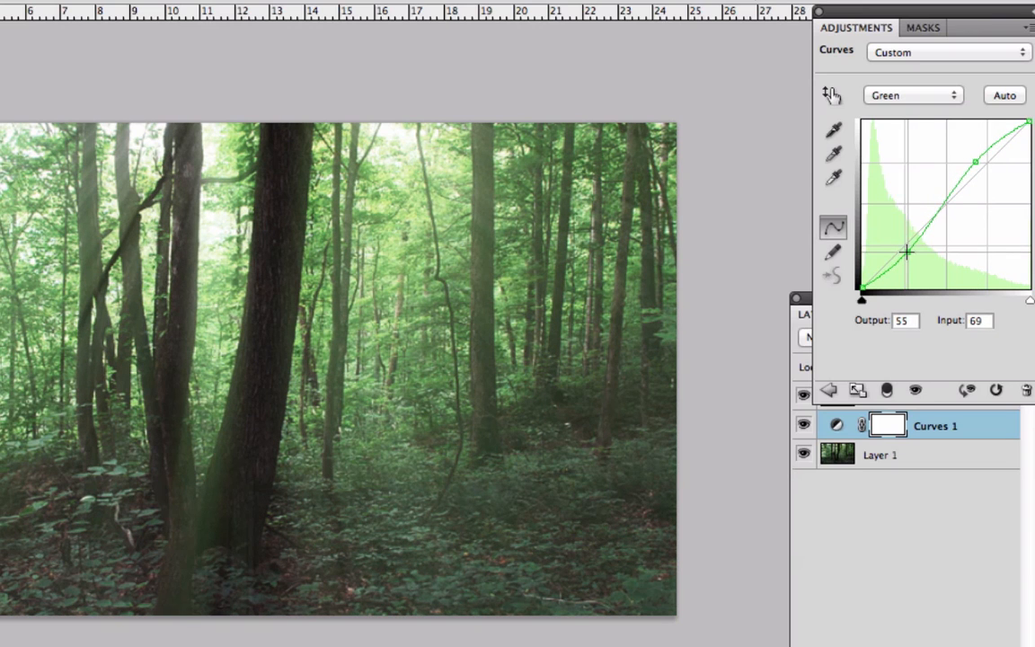
pyautogui.click(913, 95)
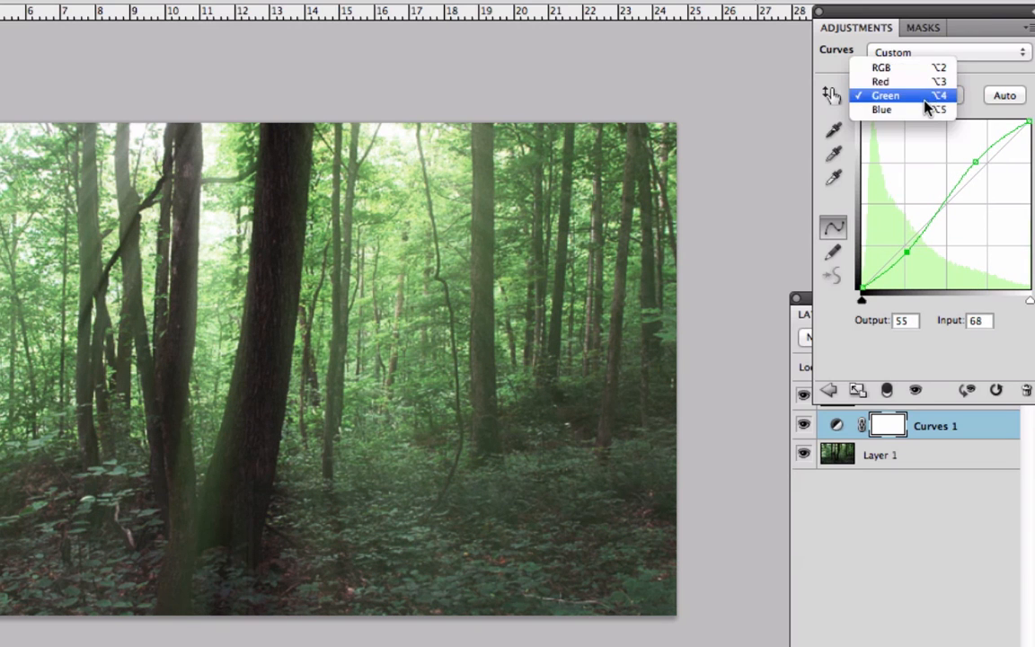
pyautogui.click(881, 110)
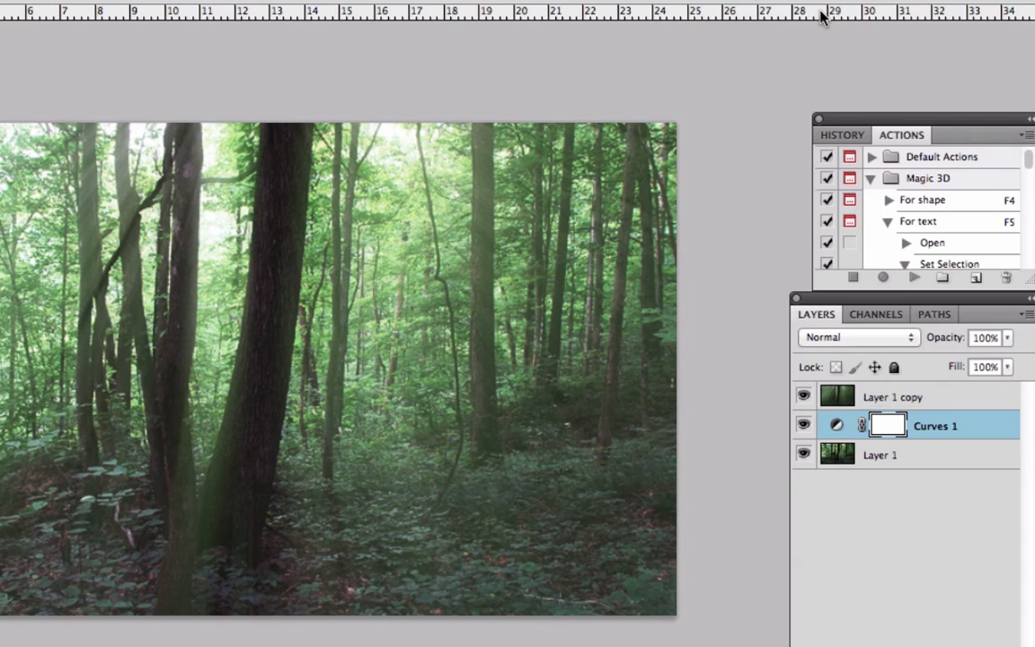
# - Select Layer 1 and bring up Hue/Saturation via Image > Adjustments
pyautogui.click(881, 455)
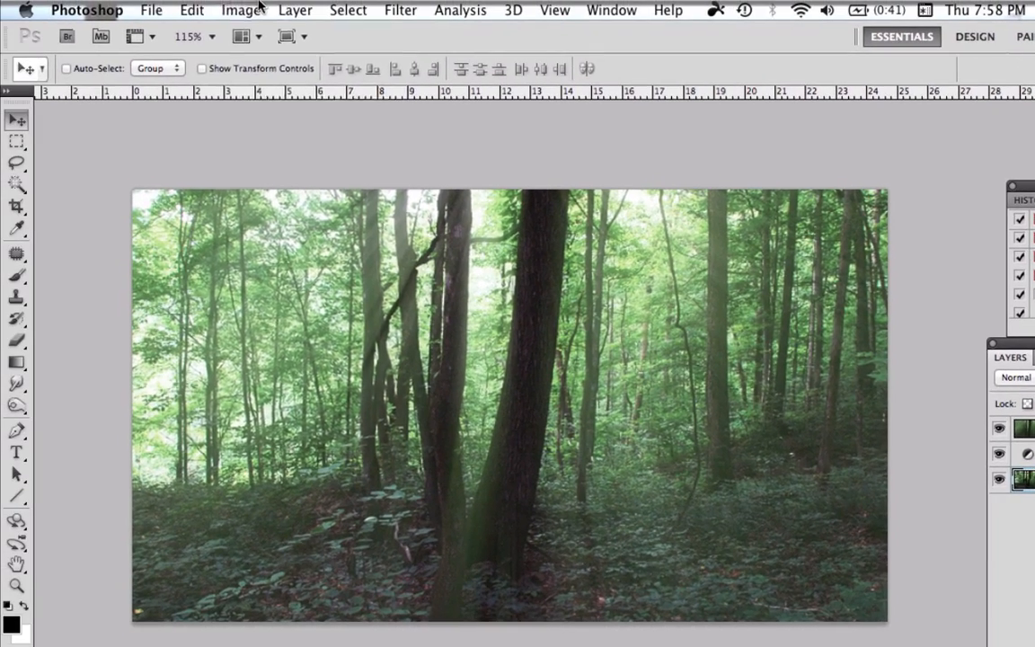
pyautogui.click(241, 11)
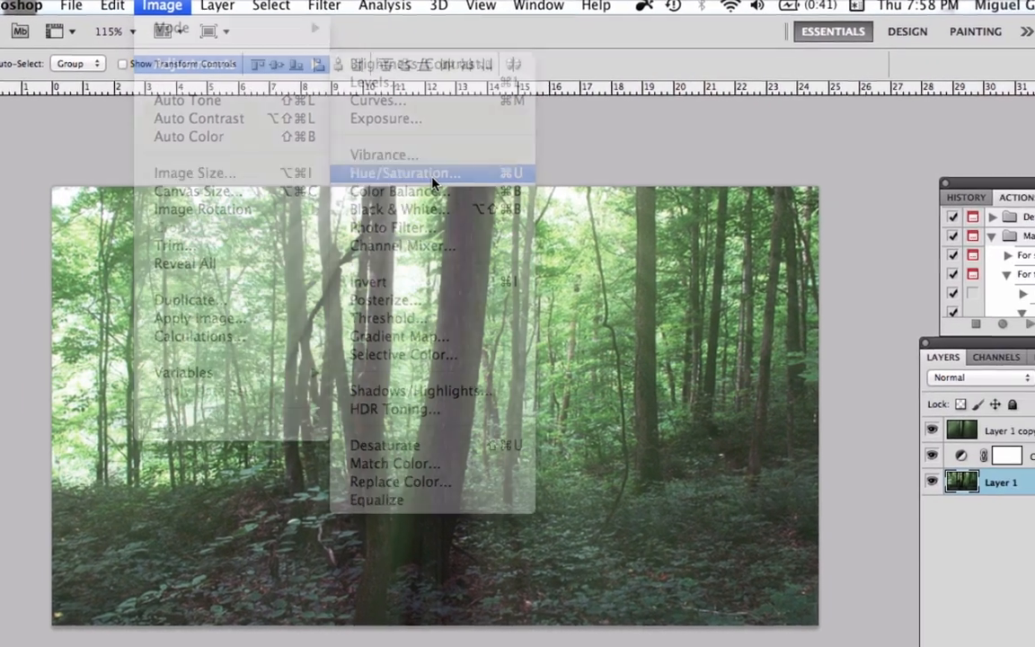
pyautogui.click(403, 172)
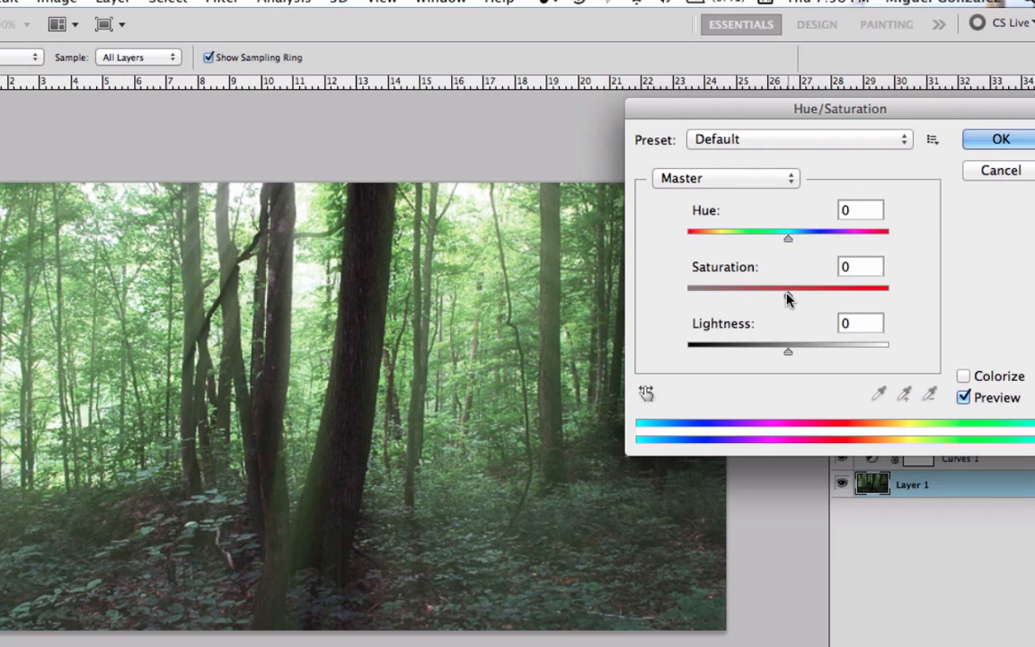
# - Adjust Layer 1 to Hue -7, Saturation -10, Lightness +1 and apply it
pyautogui.moveTo(787, 287); pyautogui.dragTo(765, 287)
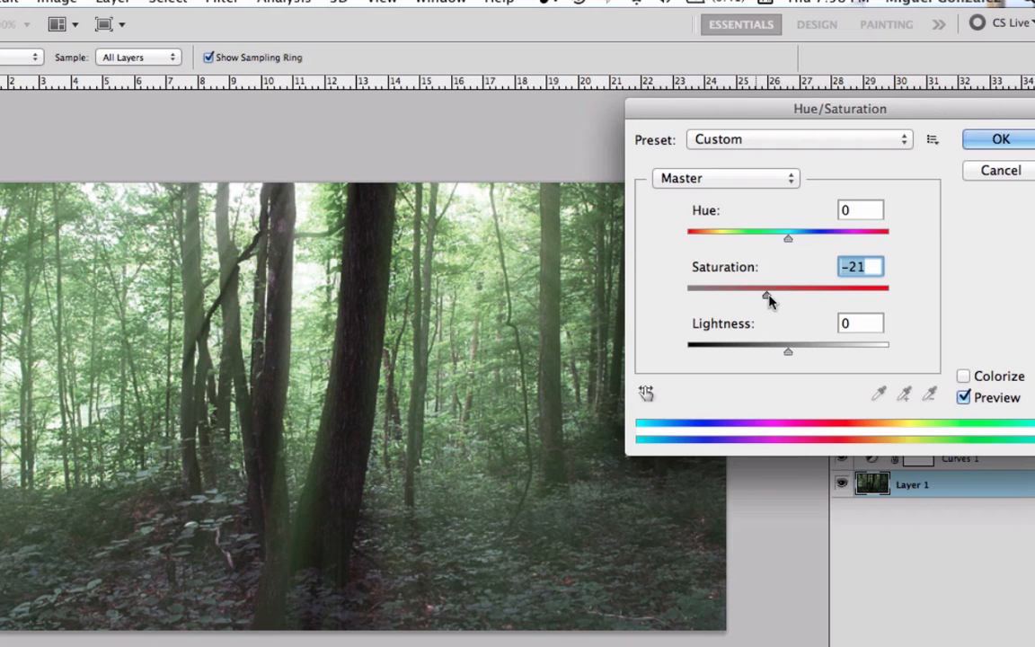
pyautogui.moveTo(766, 289); pyautogui.dragTo(777, 289)
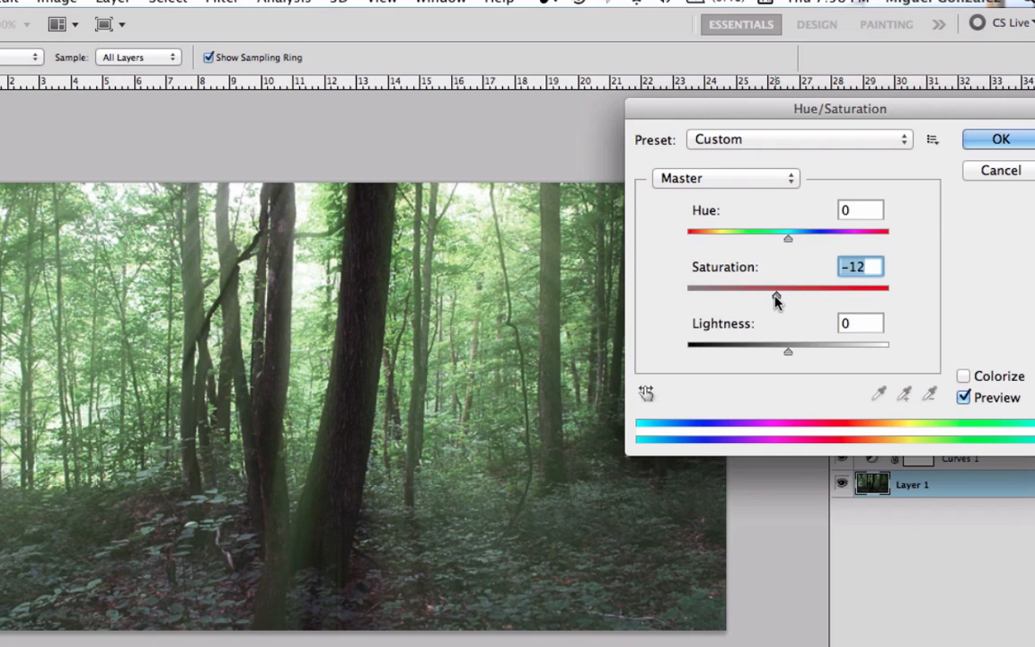
pyautogui.moveTo(777, 299); pyautogui.dragTo(780, 298)
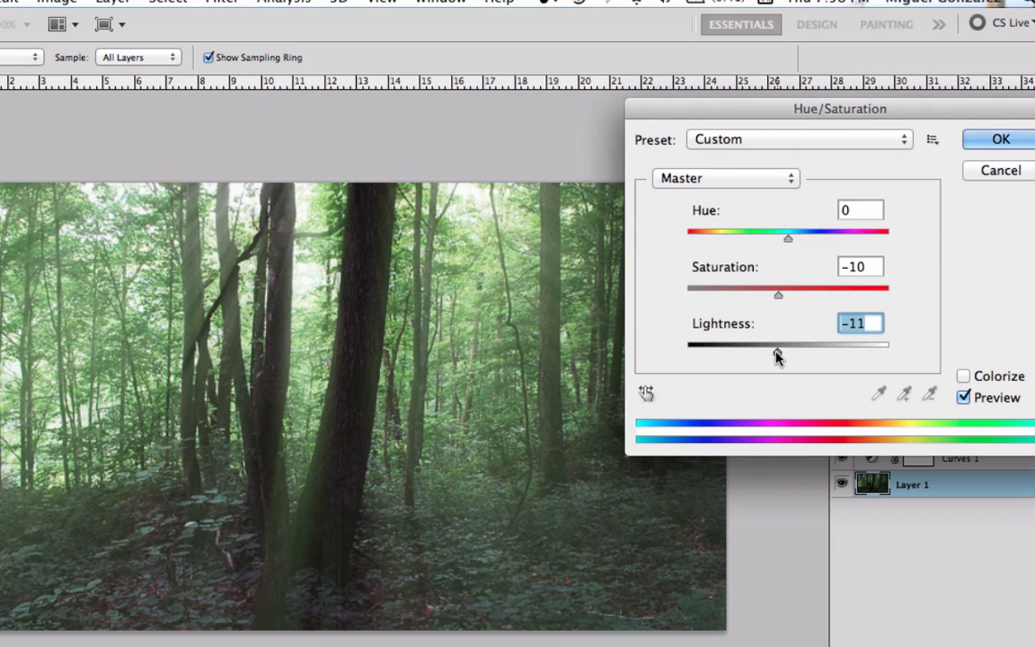
pyautogui.moveTo(776, 345); pyautogui.dragTo(787, 345)
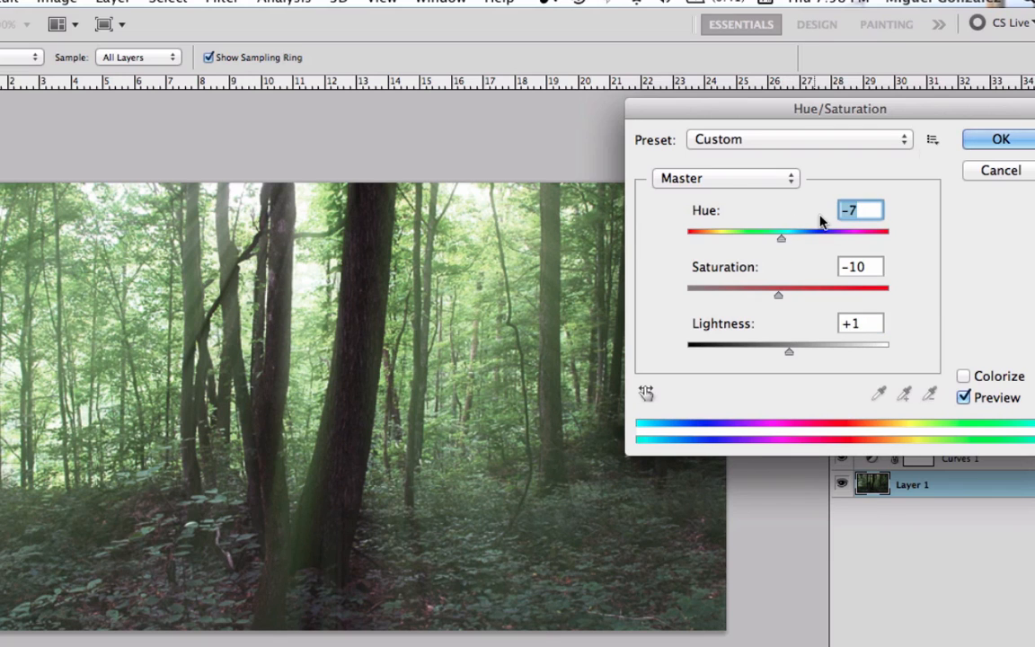
pyautogui.click(1001, 138)
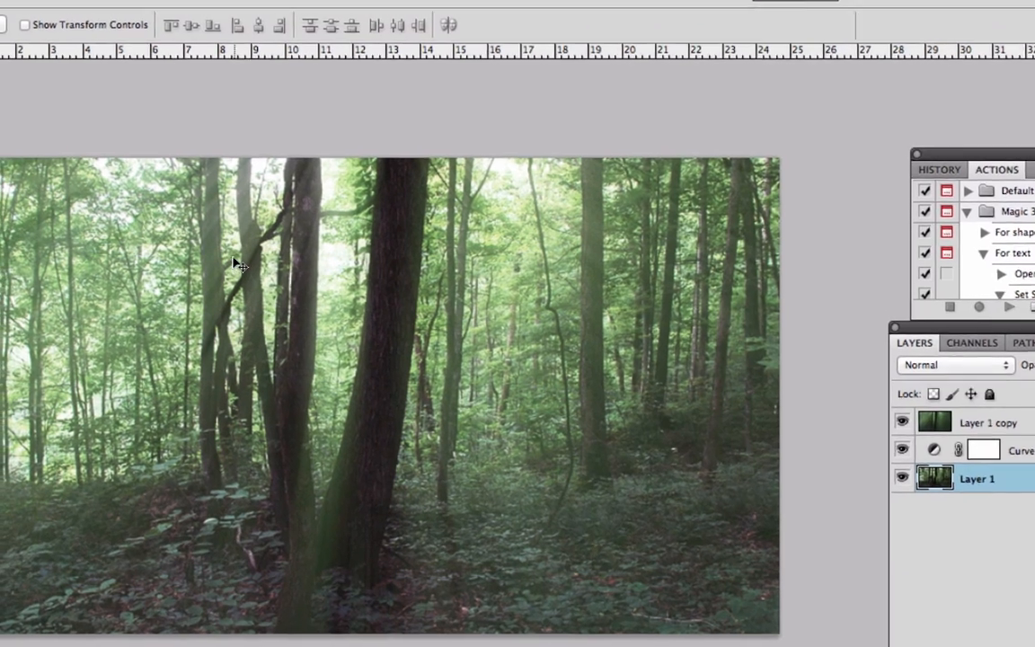